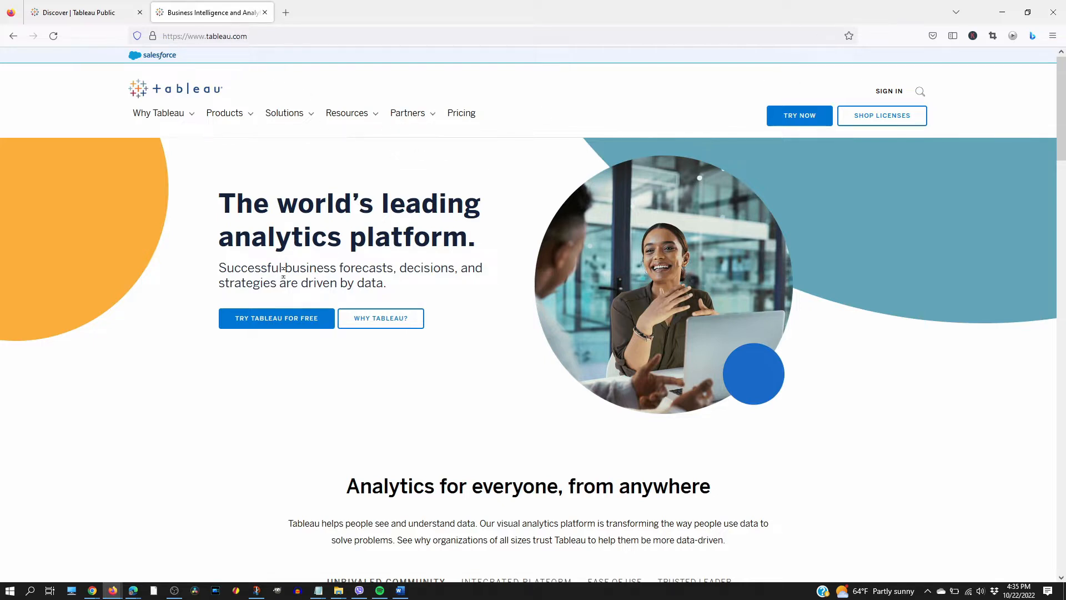
pyautogui.moveTo(276, 318)
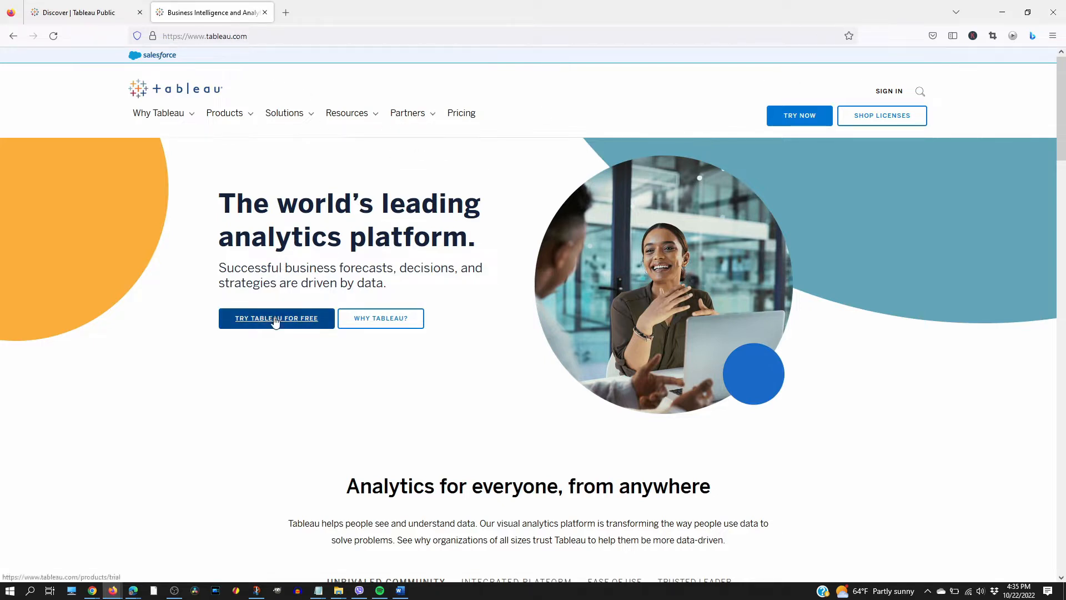
pyautogui.moveTo(273, 236)
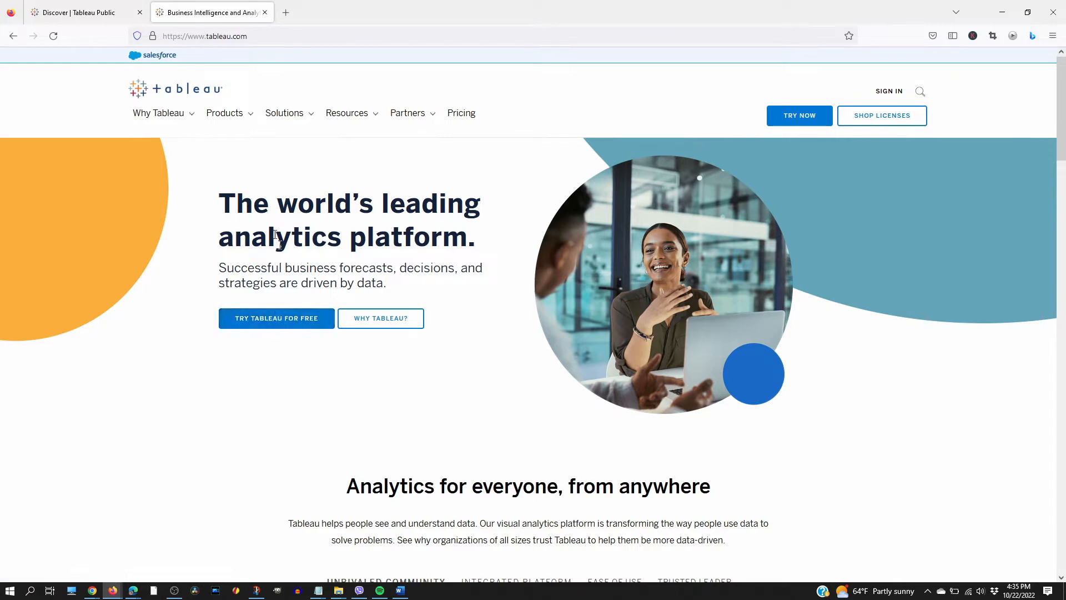
# - Reach the Tableau Public Discover homepage via the Products menu's Tableau Public page
pyautogui.click(224, 113)
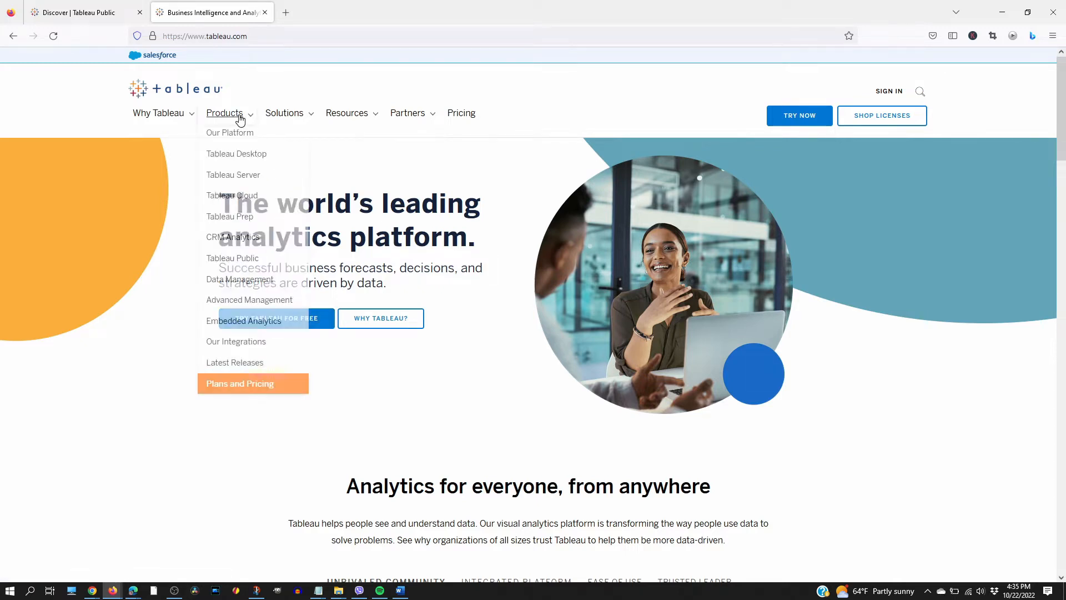
pyautogui.moveTo(230, 216)
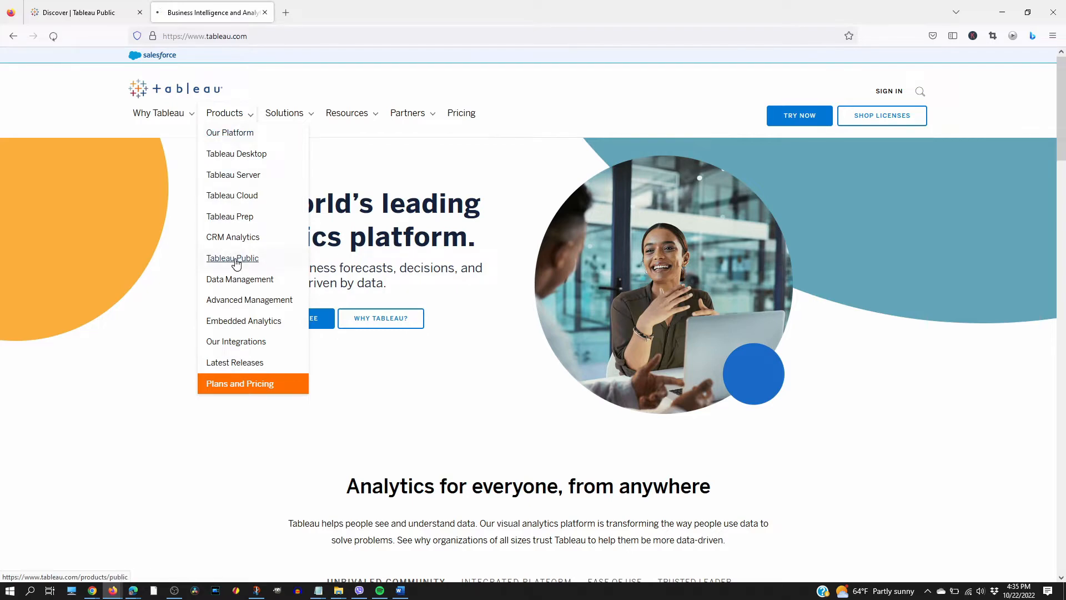
pyautogui.click(232, 258)
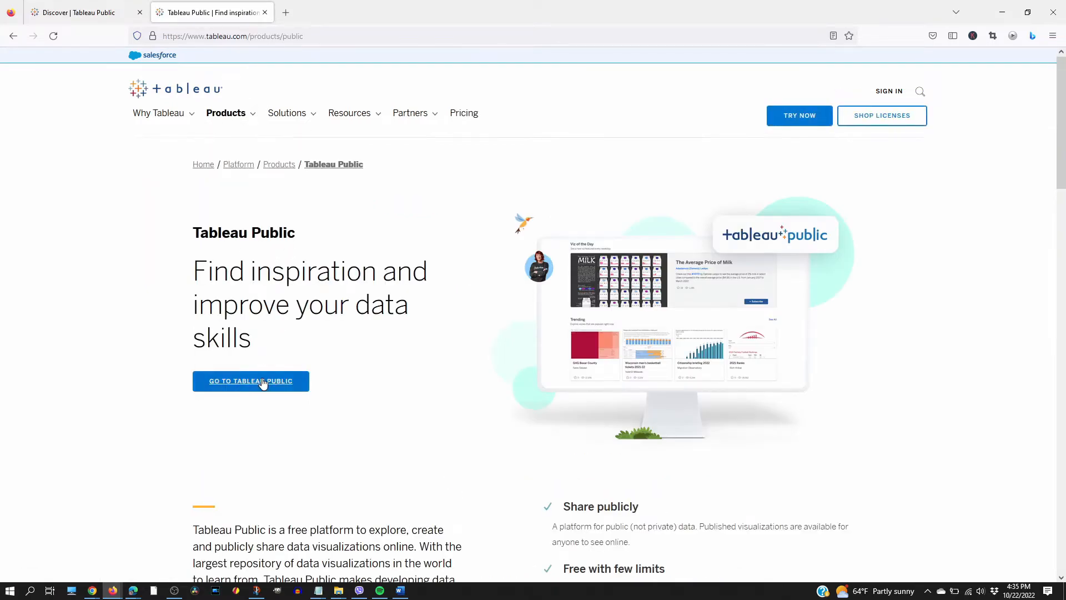
pyautogui.click(250, 380)
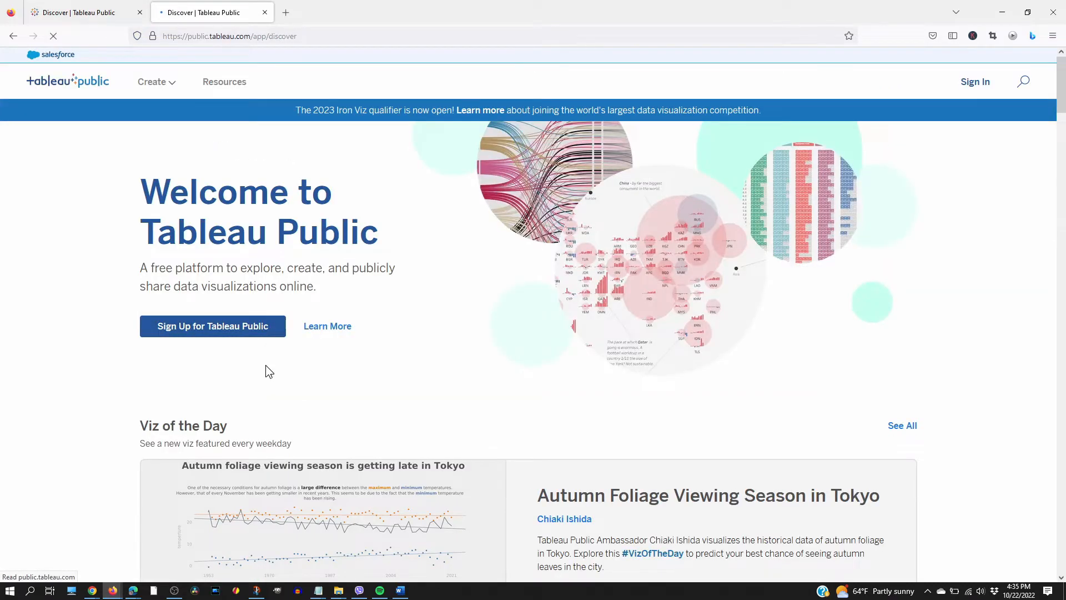
# - Begin sign-up to bring up the Tableau Public Join form
pyautogui.click(212, 326)
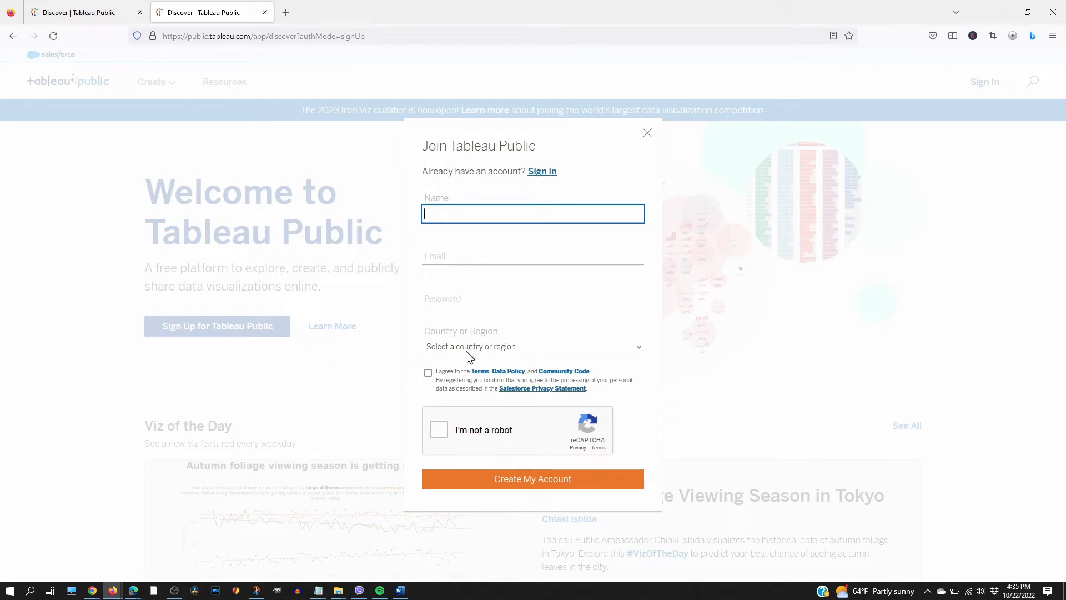
pyautogui.moveTo(479, 490)
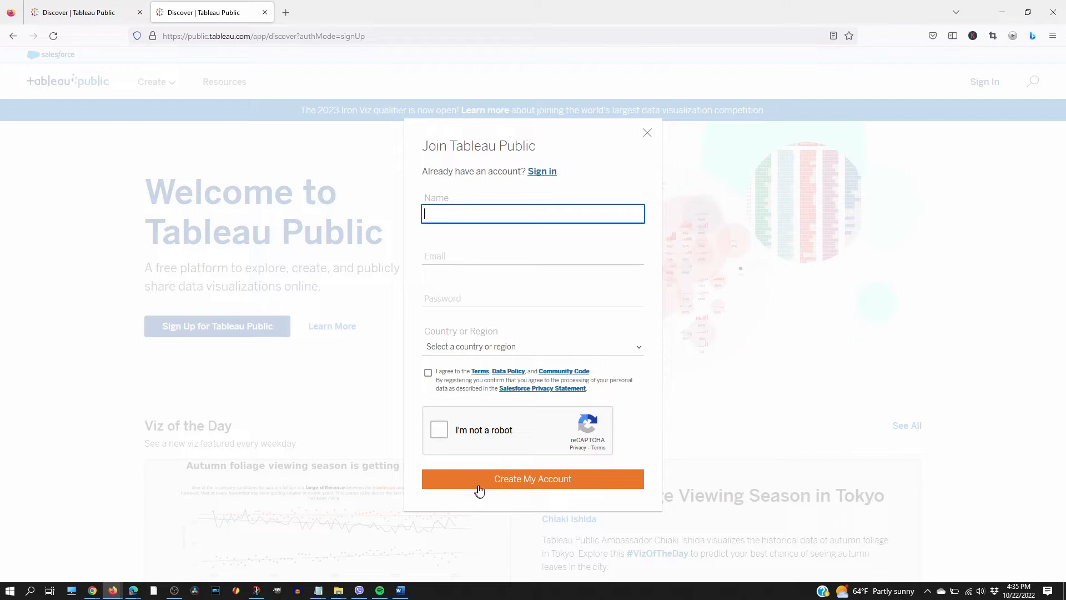
pyautogui.moveTo(300, 322)
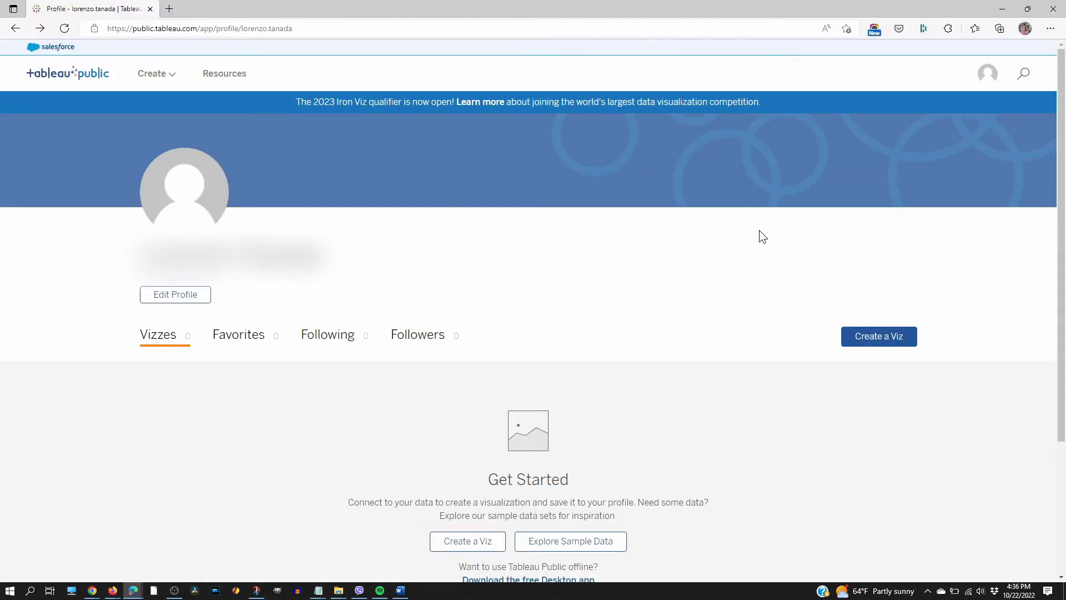
pyautogui.moveTo(267, 97)
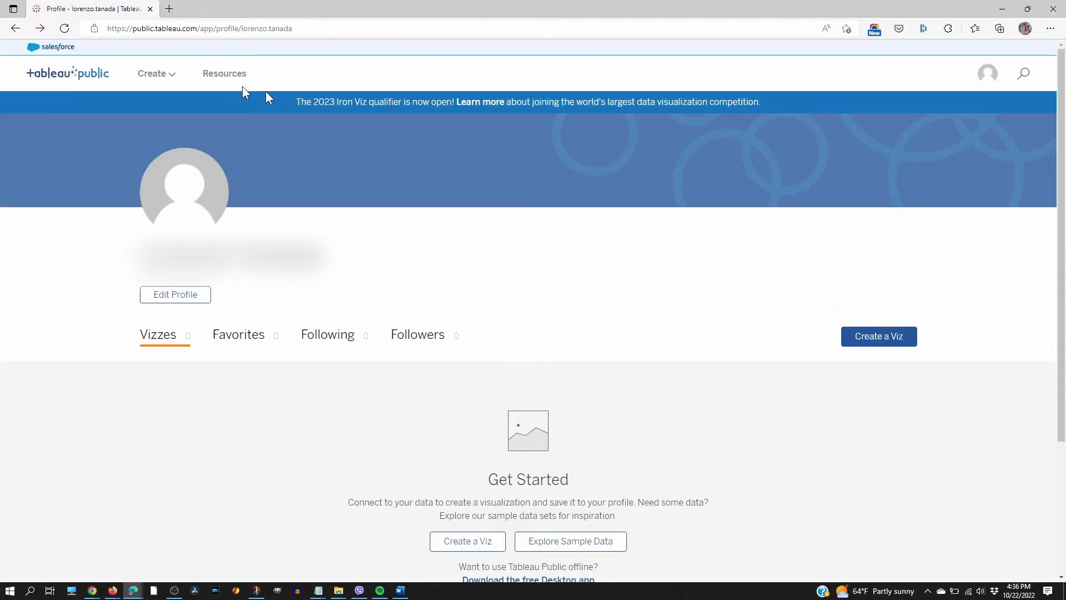
# - Download the Superstore Sales dataset (xls) from Resources > Sample Data
pyautogui.click(224, 73)
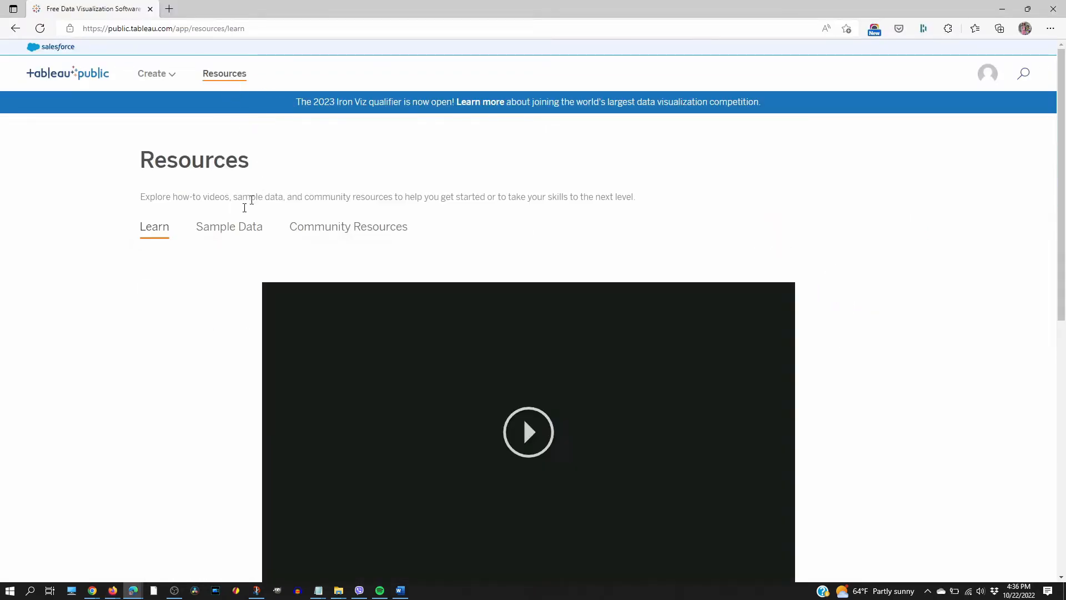
pyautogui.click(229, 226)
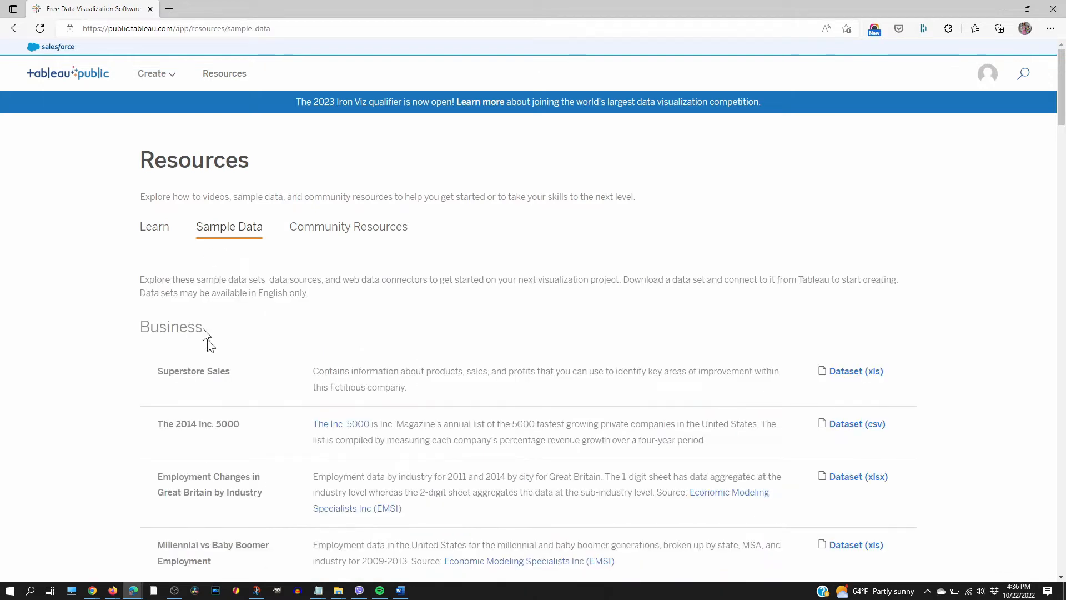
pyautogui.moveTo(814, 381)
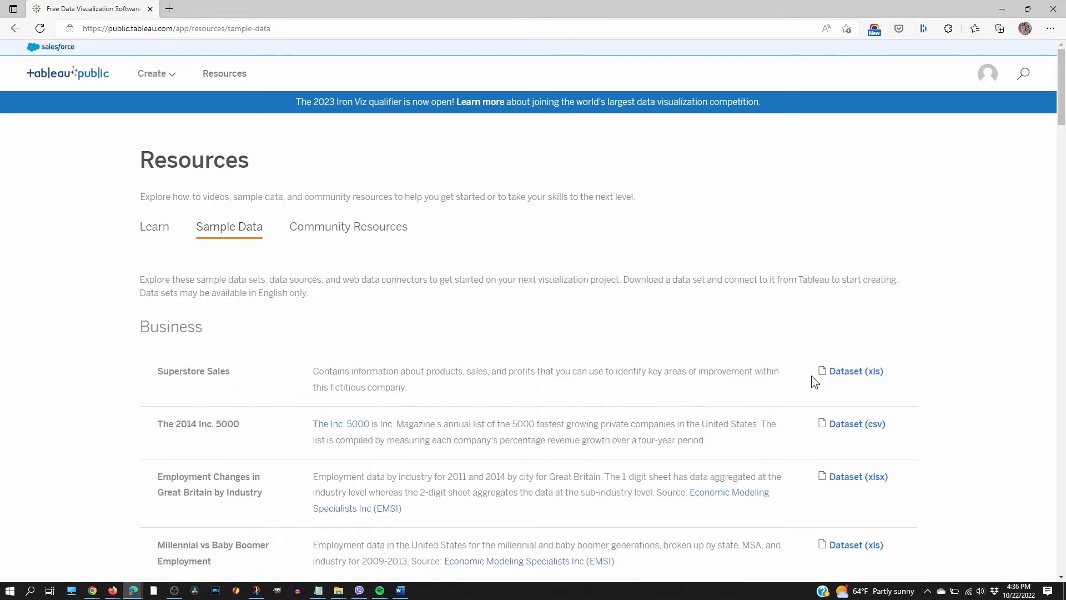
pyautogui.moveTo(853, 376)
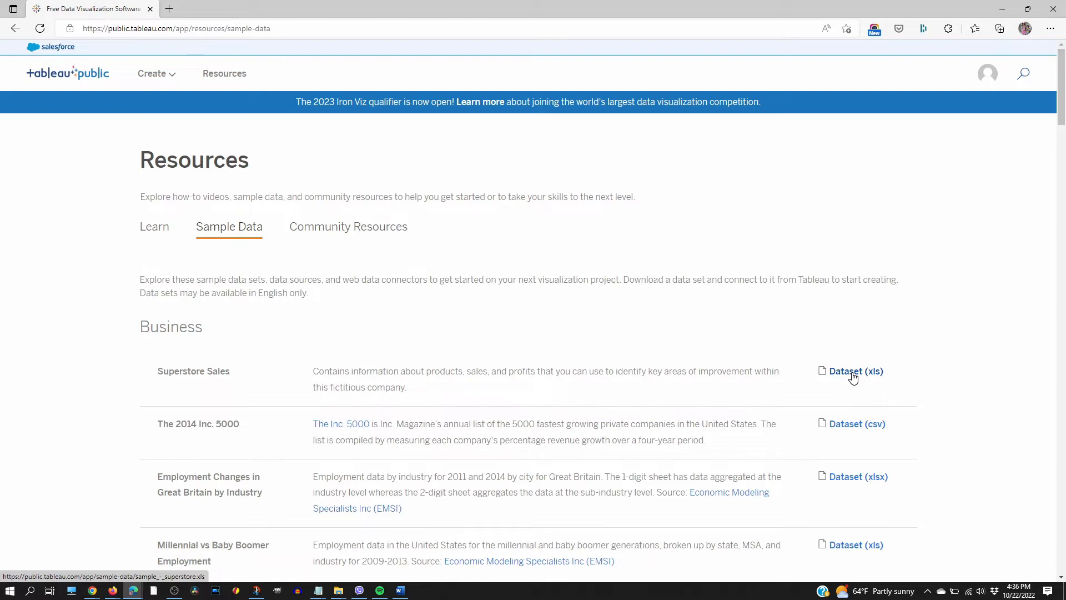
pyautogui.click(987, 73)
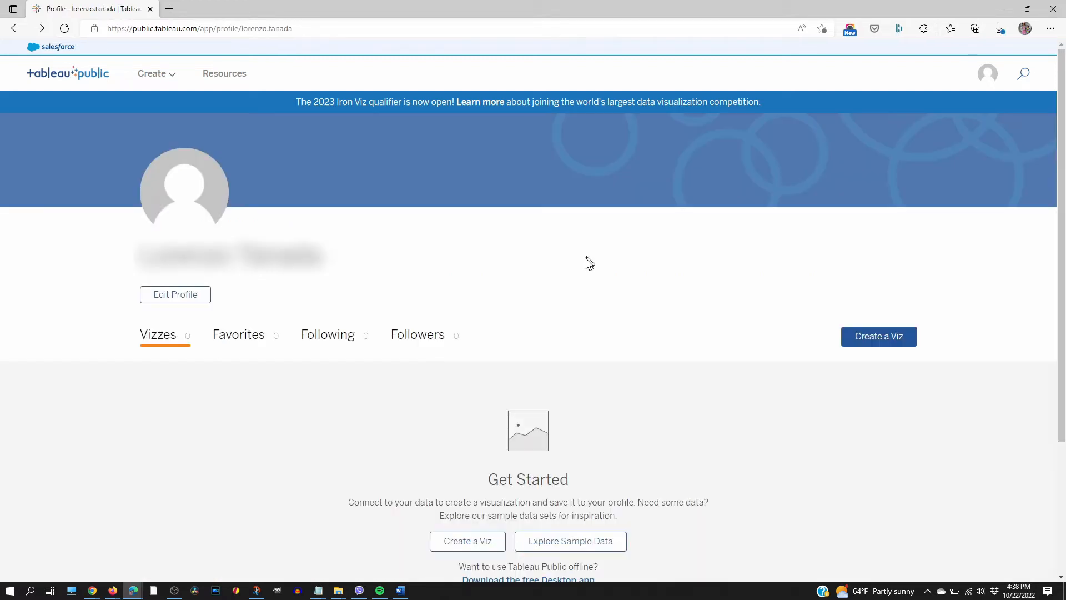
pyautogui.moveTo(879, 358)
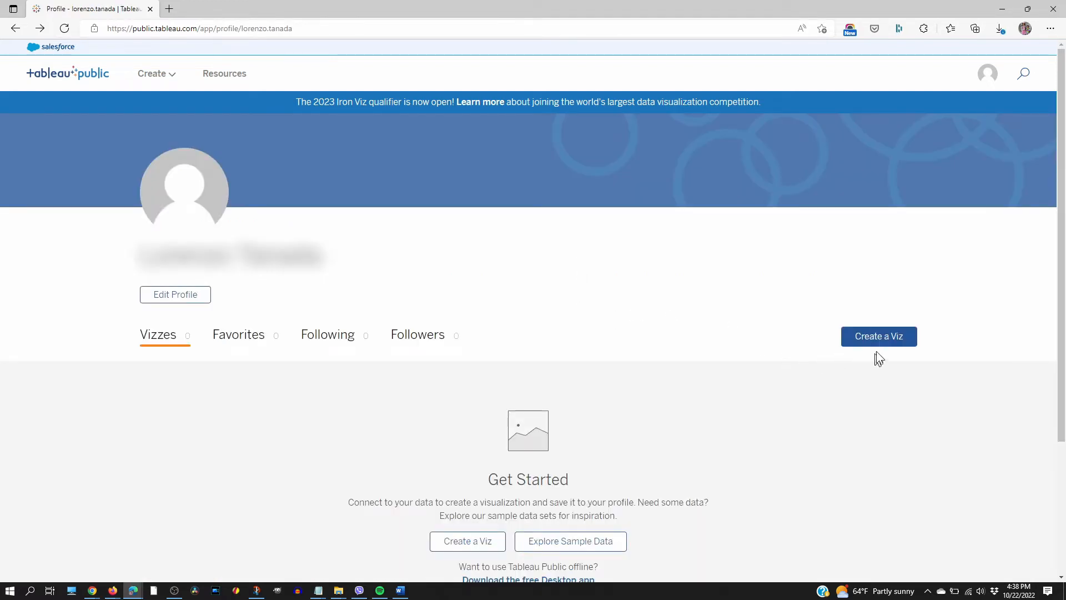
# - Create a new viz connected to the sample_-_superstore Excel file
pyautogui.click(878, 336)
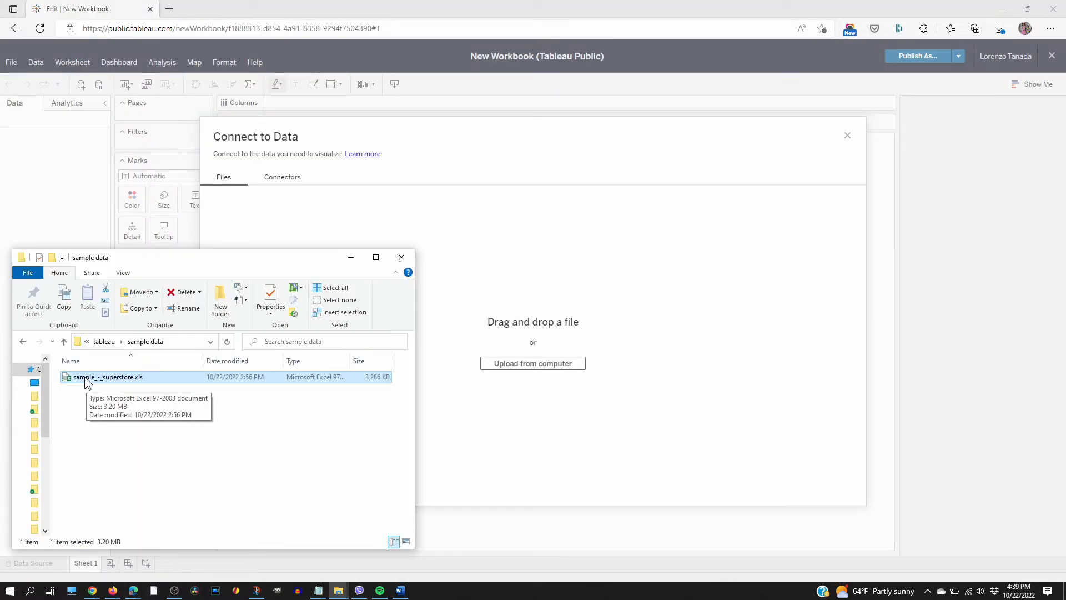
pyautogui.doubleClick(109, 376)
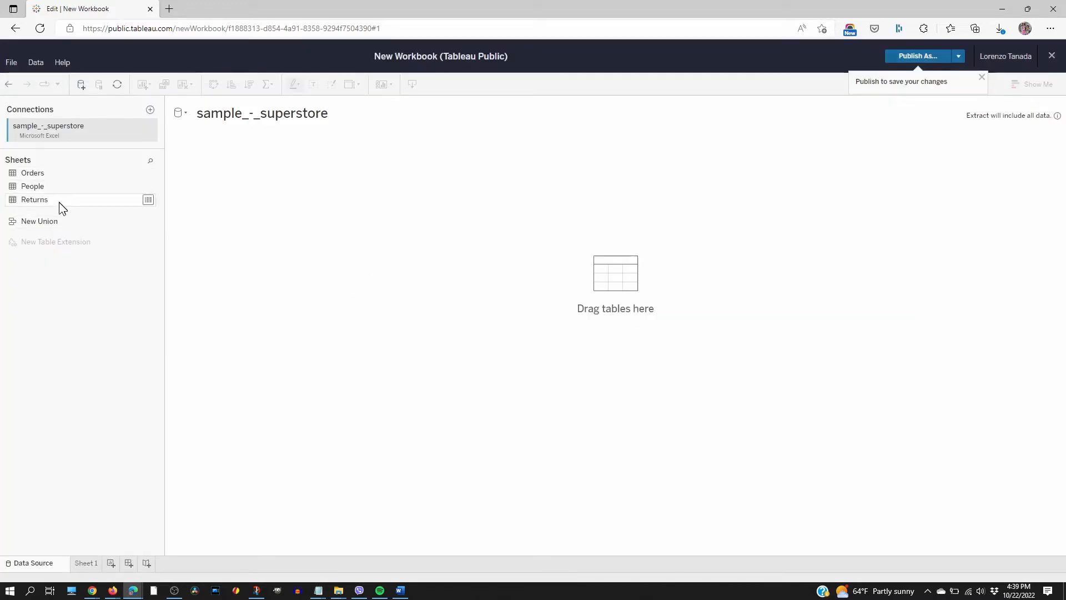
# - Add Orders to the canvas and preview its 9,994 rows and 21 fields
pyautogui.moveTo(32, 172); pyautogui.dragTo(315, 209)
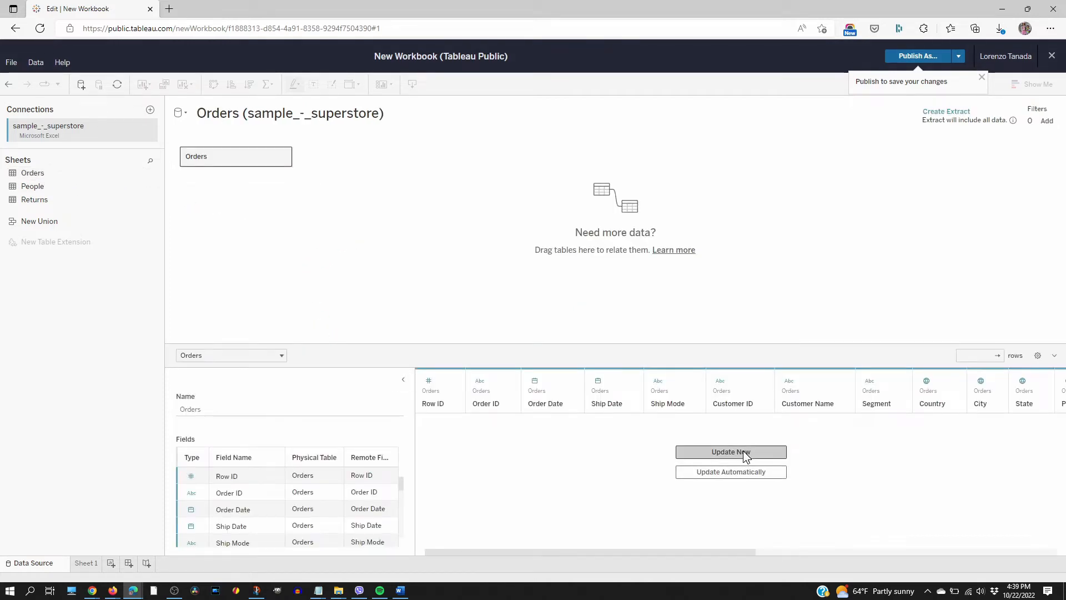
pyautogui.click(730, 451)
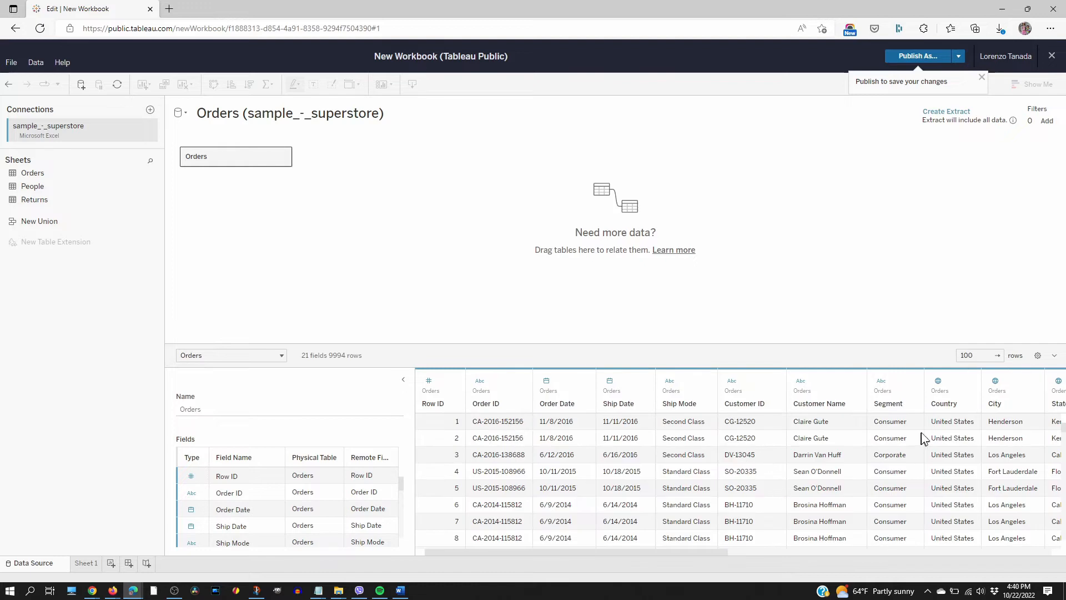
pyautogui.moveTo(51, 199)
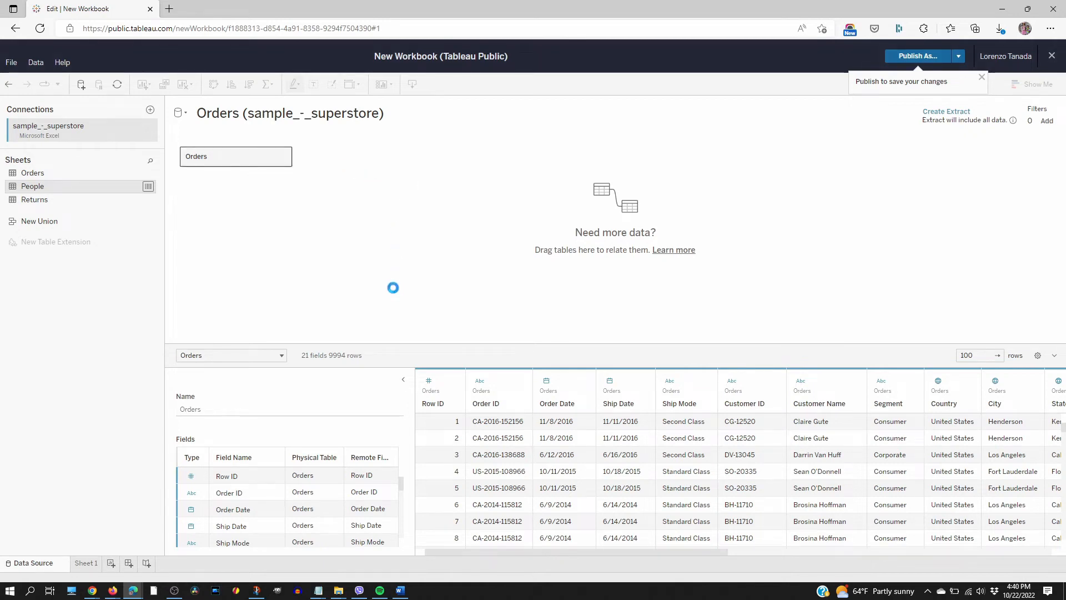
# - Relate People to Orders on Region = Region (People) and update the preview
pyautogui.moveTo(32, 186); pyautogui.dragTo(411, 156)
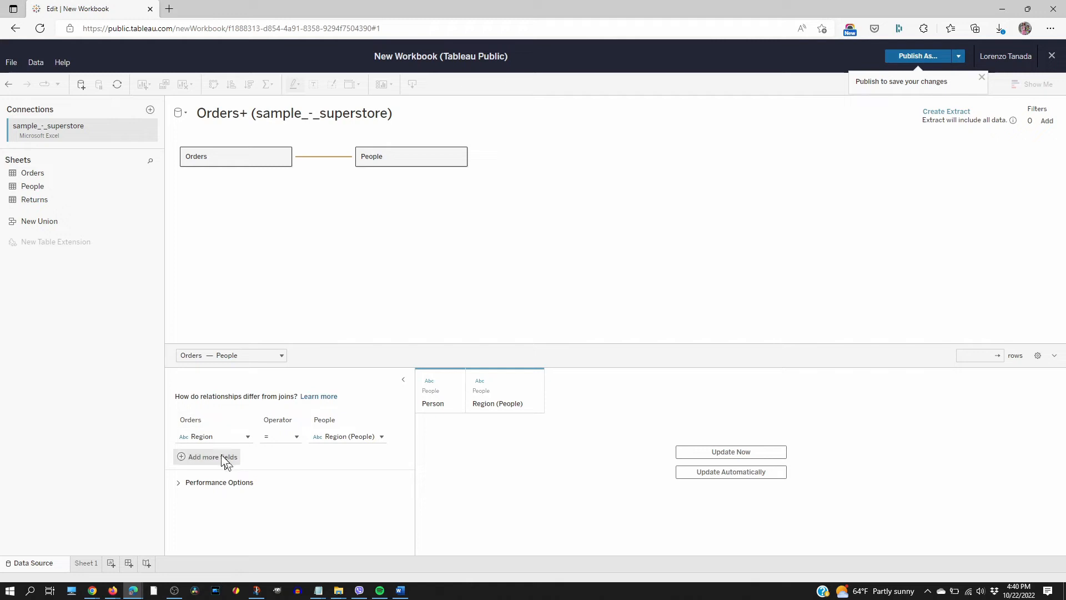
pyautogui.moveTo(242, 162)
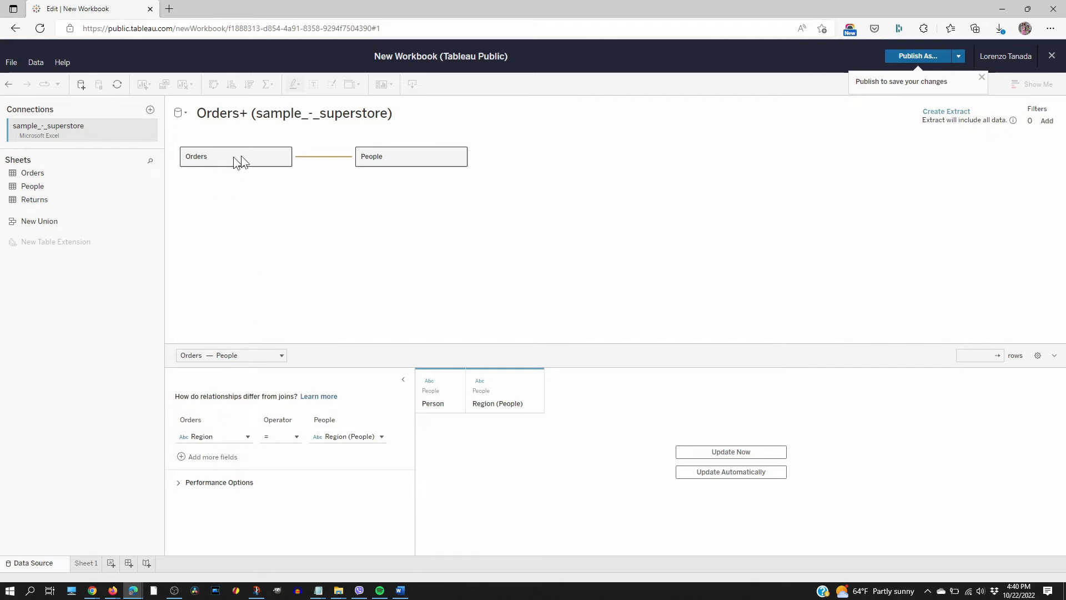
pyautogui.moveTo(348, 435)
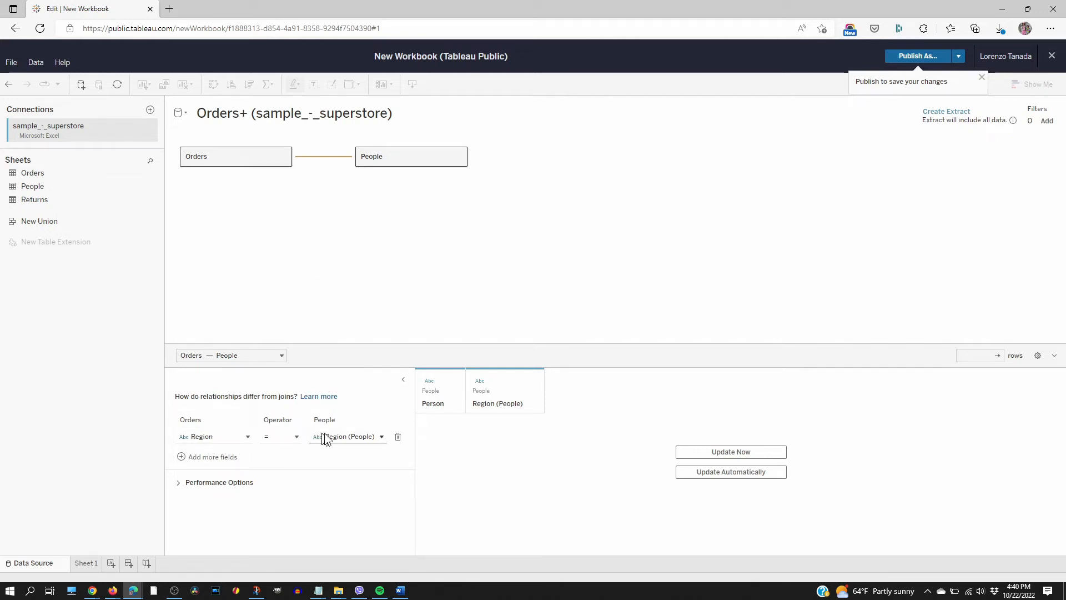
pyautogui.moveTo(479, 454)
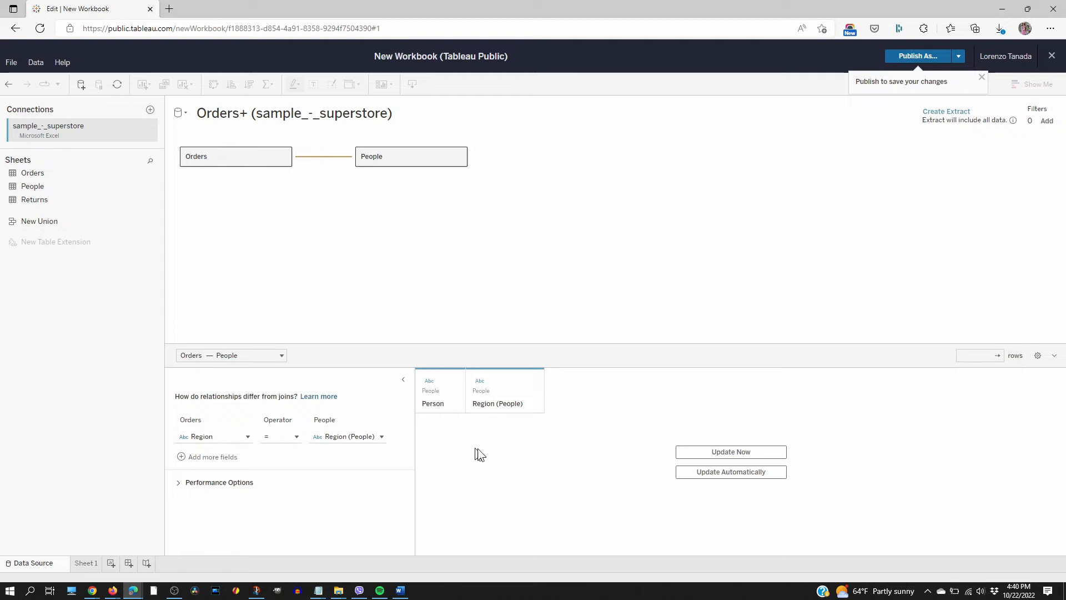
pyautogui.click(729, 451)
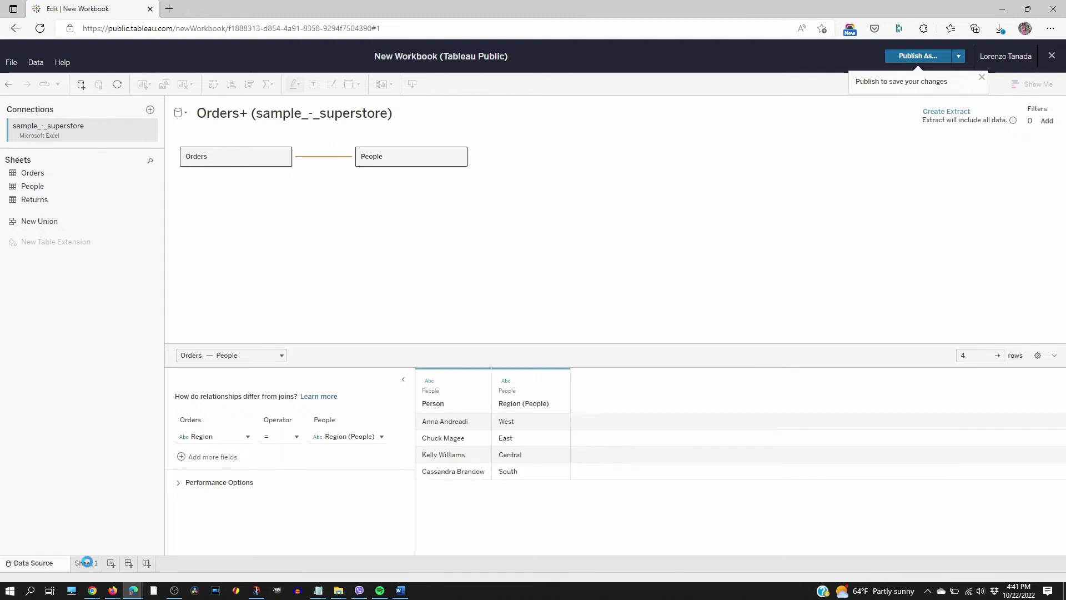
# - On Sheet 1, put Person and Region (People) on Rows, adding SUM(Sales) bars
pyautogui.click(85, 566)
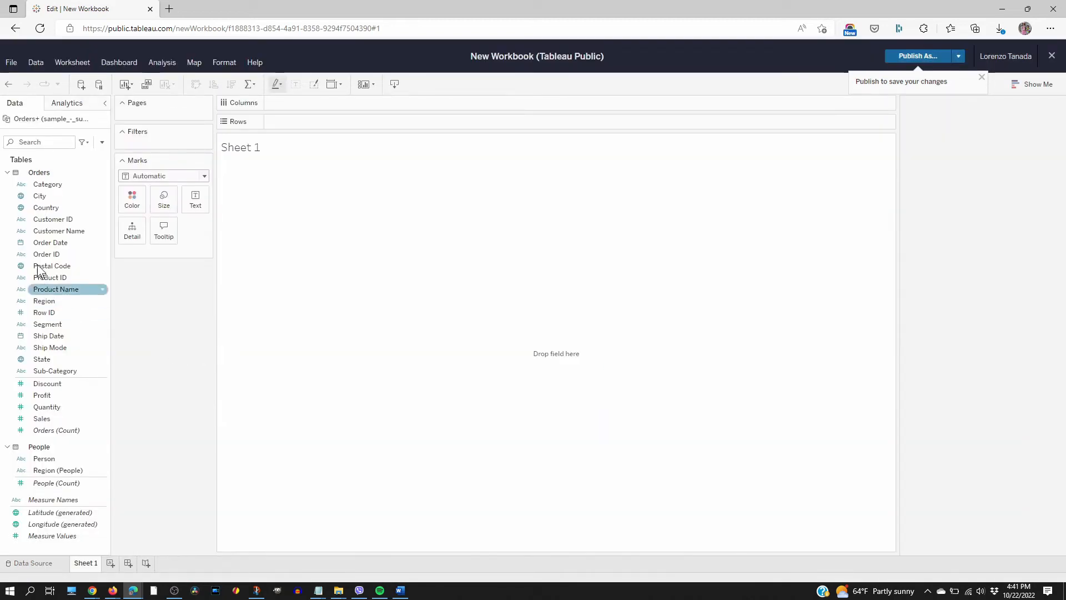
pyautogui.click(56, 429)
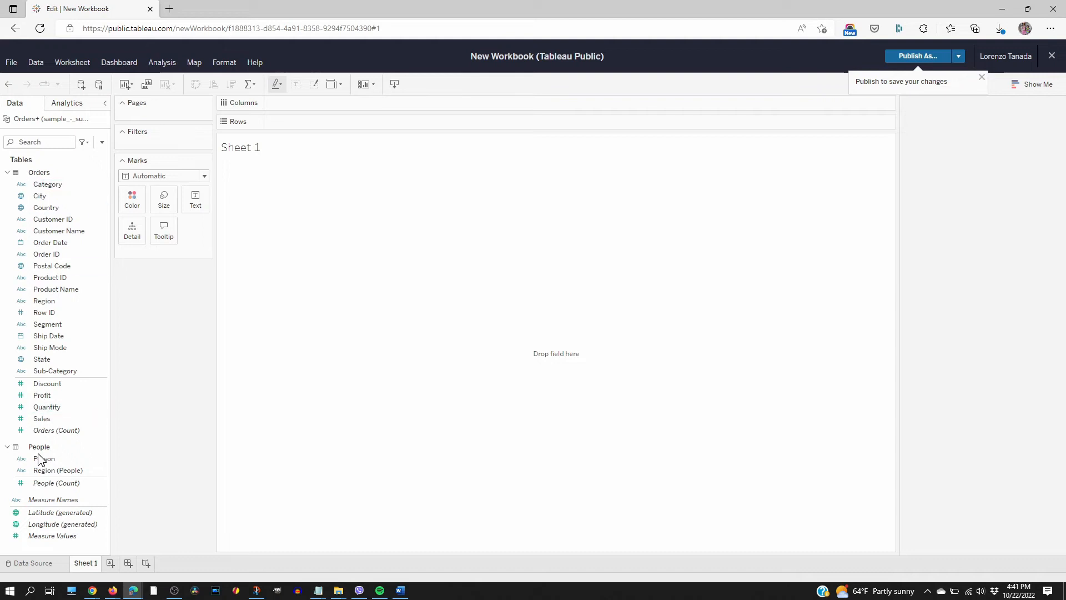
pyautogui.click(44, 458)
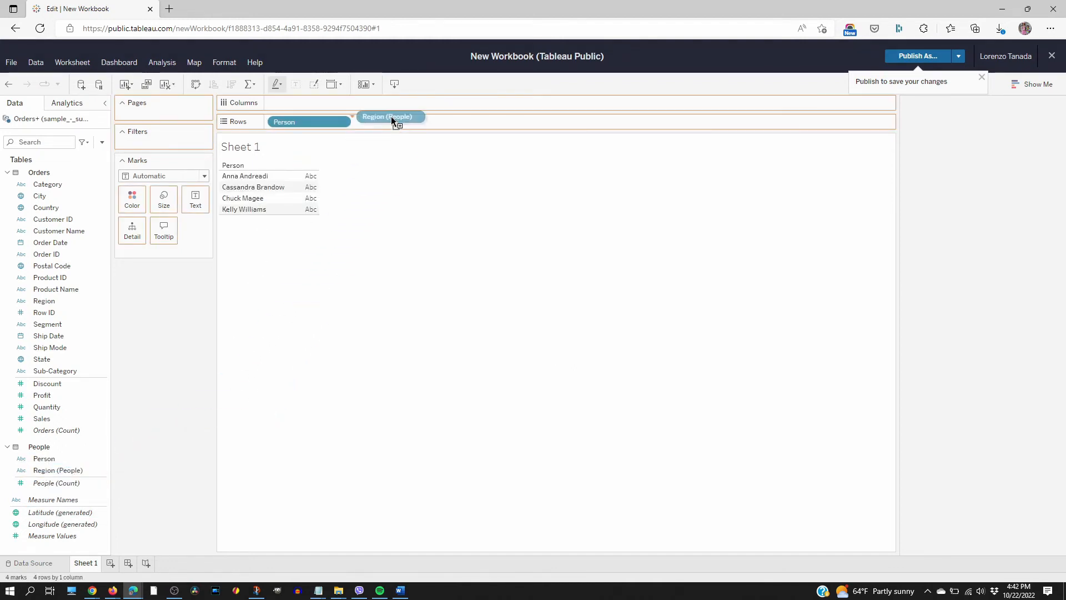
pyautogui.moveTo(387, 116); pyautogui.dragTo(394, 121)
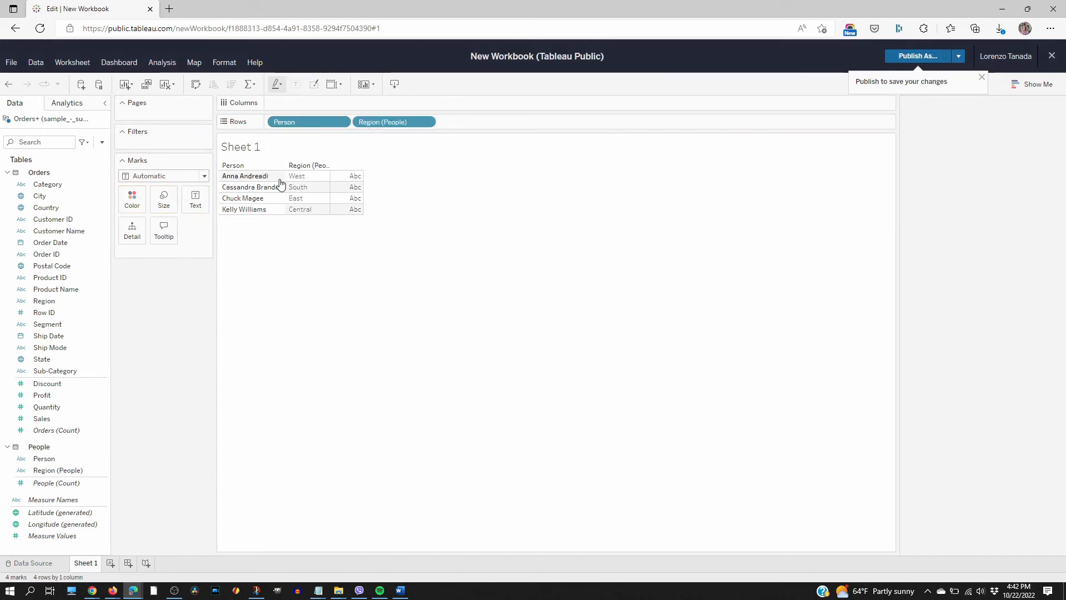
pyautogui.moveTo(158, 322)
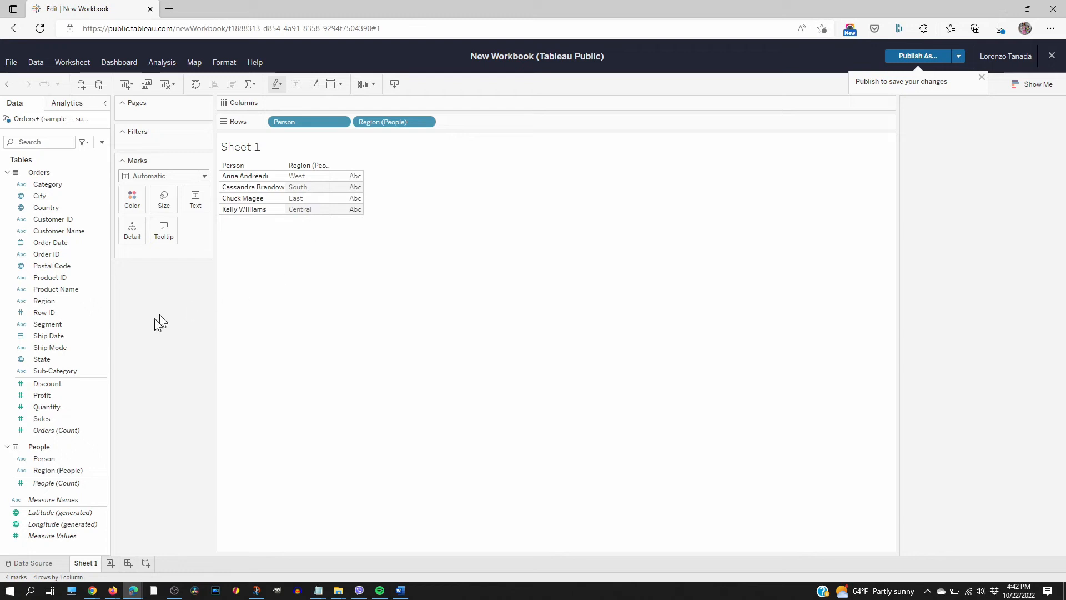
pyautogui.click(41, 418)
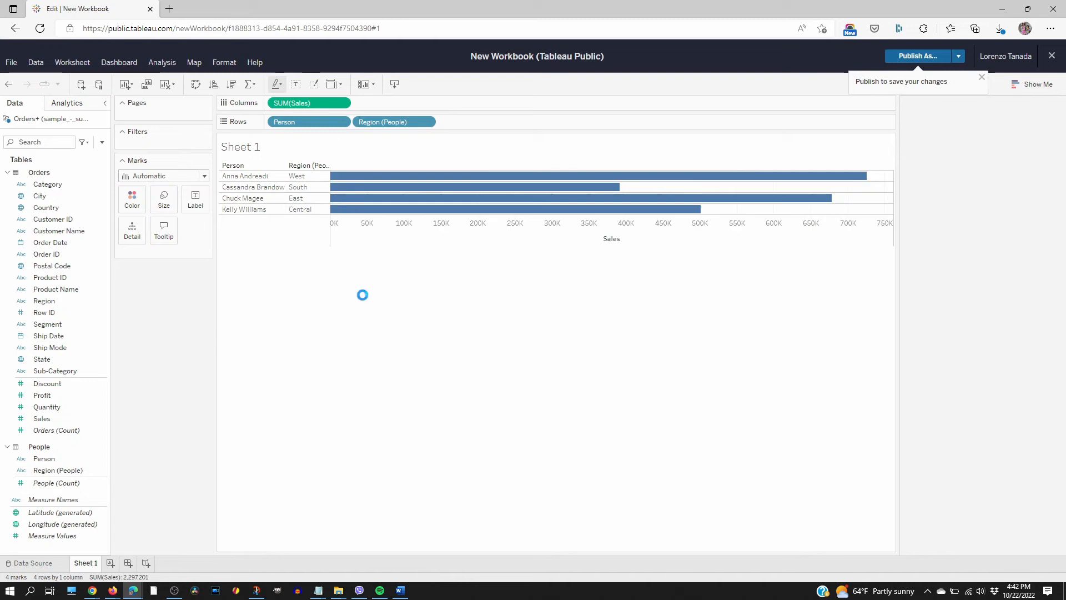
pyautogui.moveTo(496, 261)
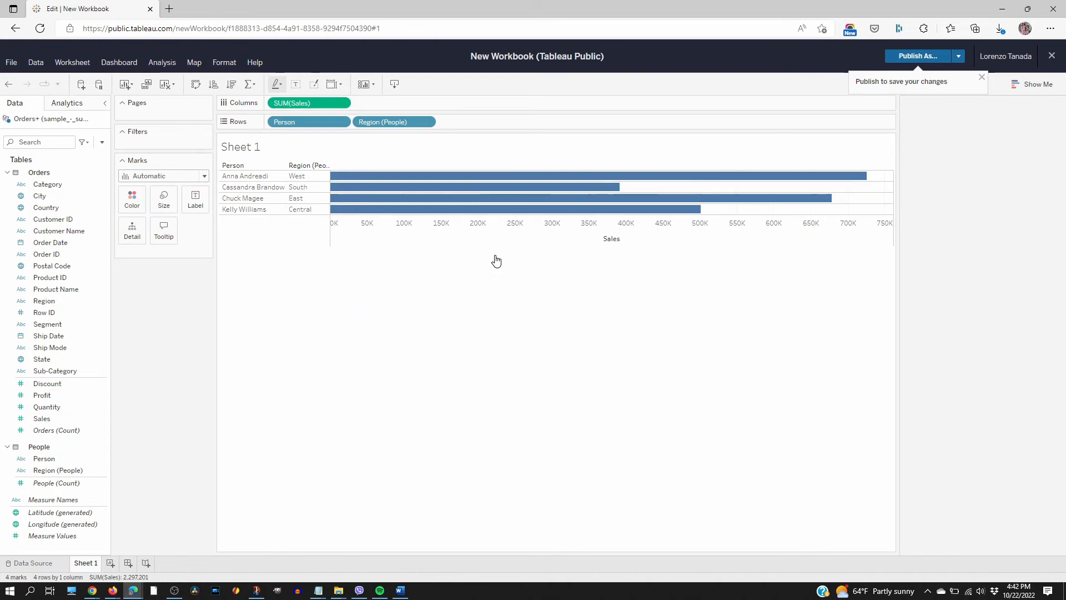
pyautogui.moveTo(490, 267)
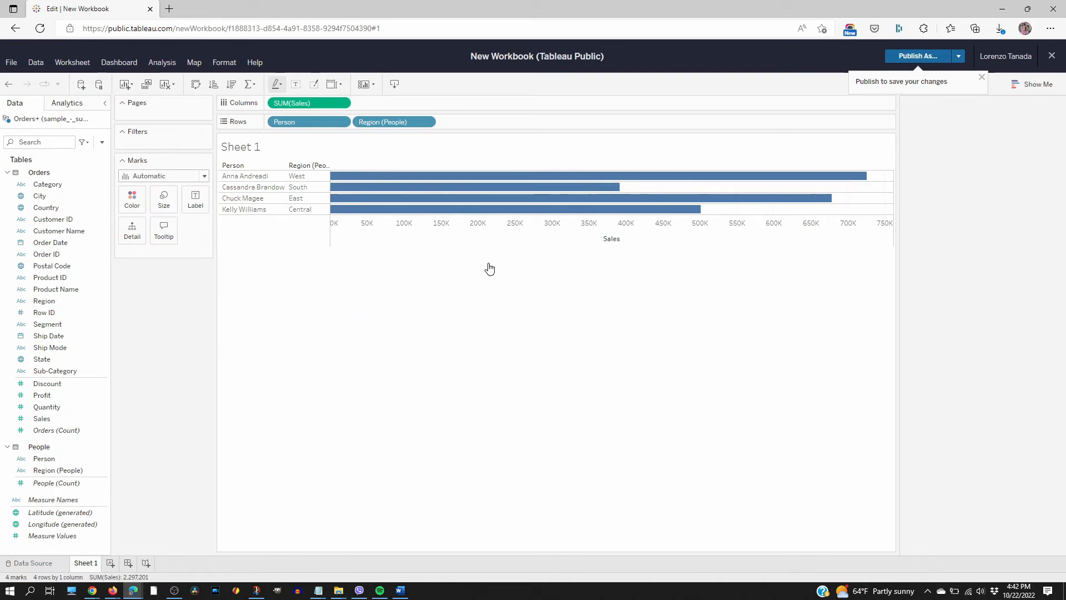
pyautogui.moveTo(492, 274)
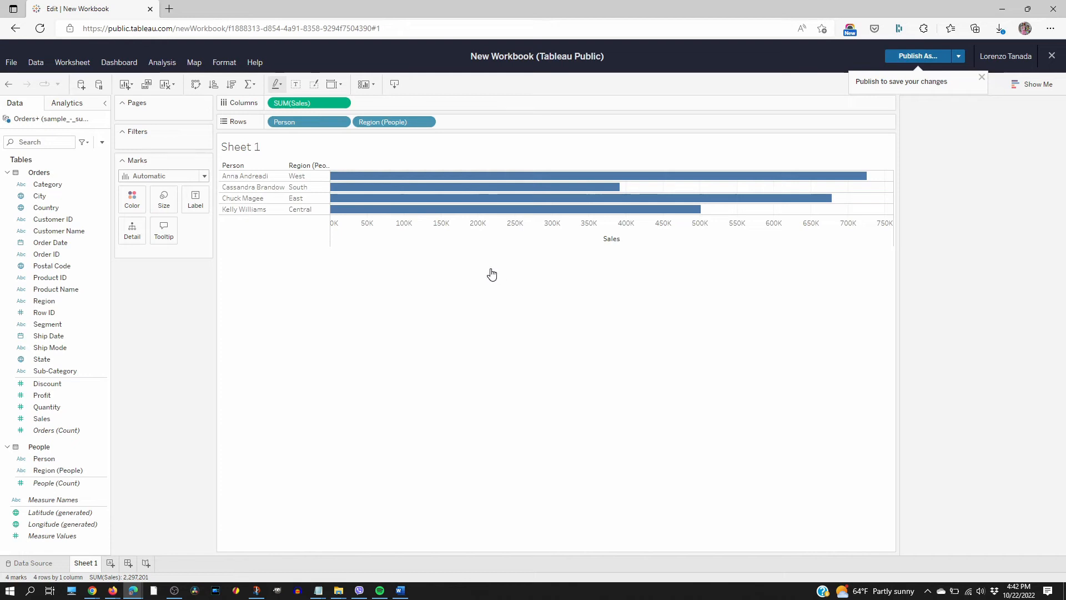
pyautogui.moveTo(781, 271)
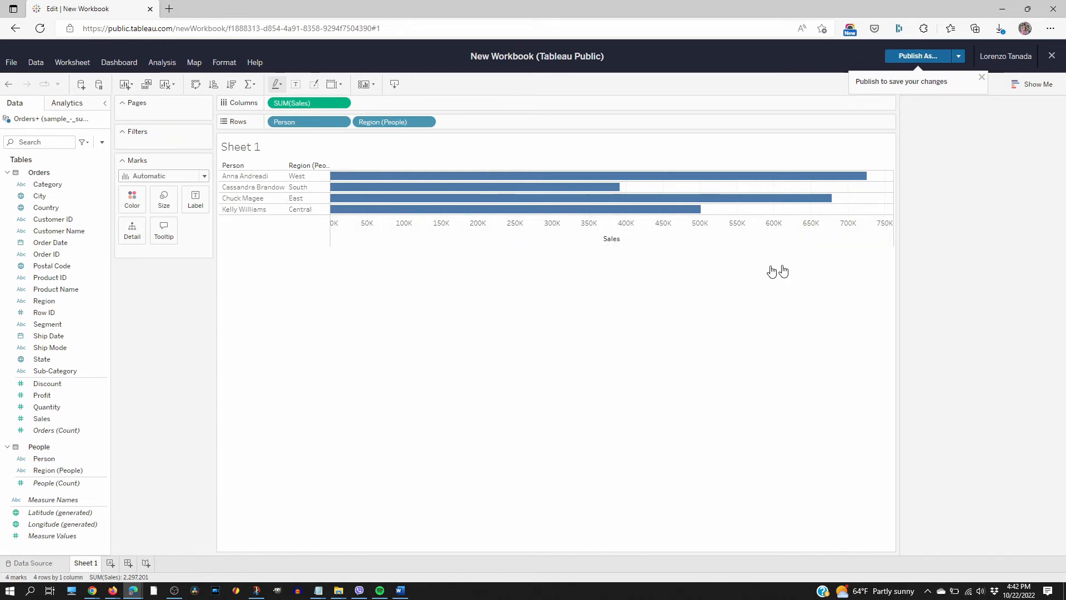
pyautogui.moveTo(482, 266)
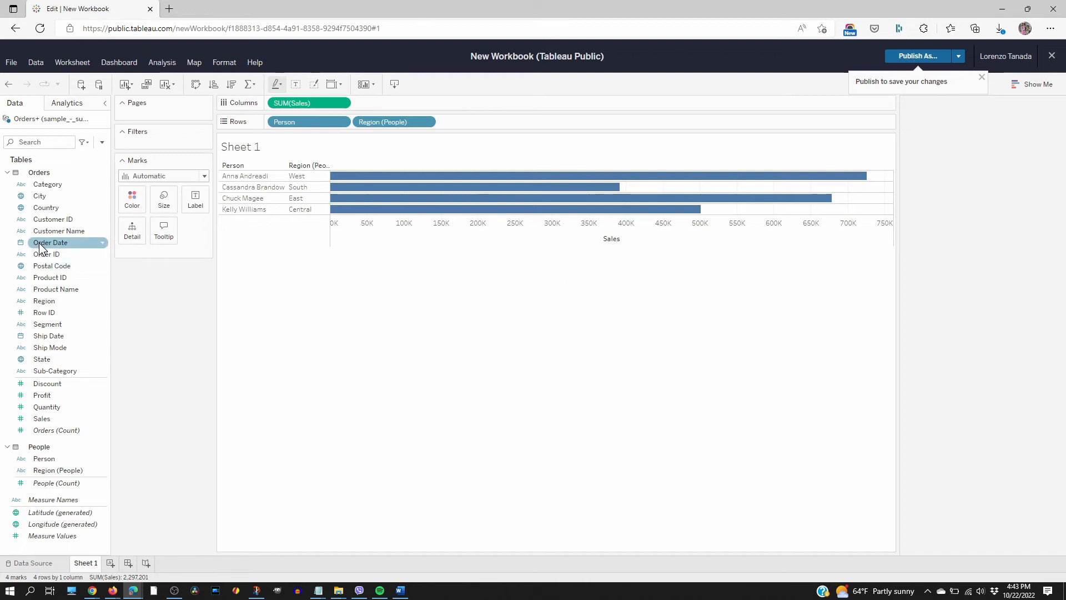
# - Put YEAR(Order Date) on Columns before SUM(Sales), giving 2014-2017 panels
pyautogui.moveTo(50, 243); pyautogui.dragTo(370, 94)
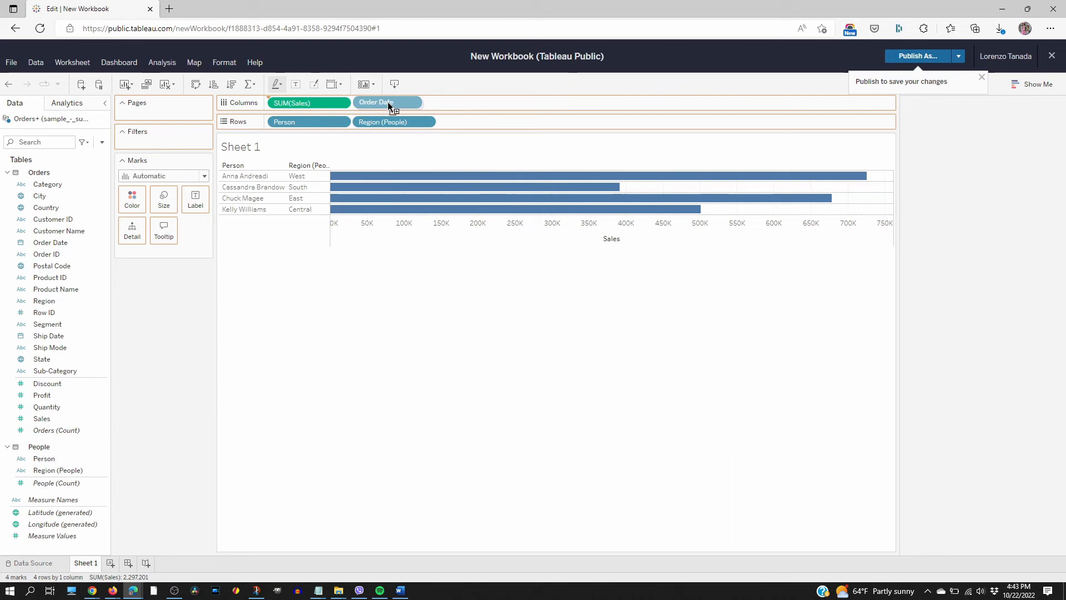
pyautogui.moveTo(387, 102); pyautogui.dragTo(292, 102)
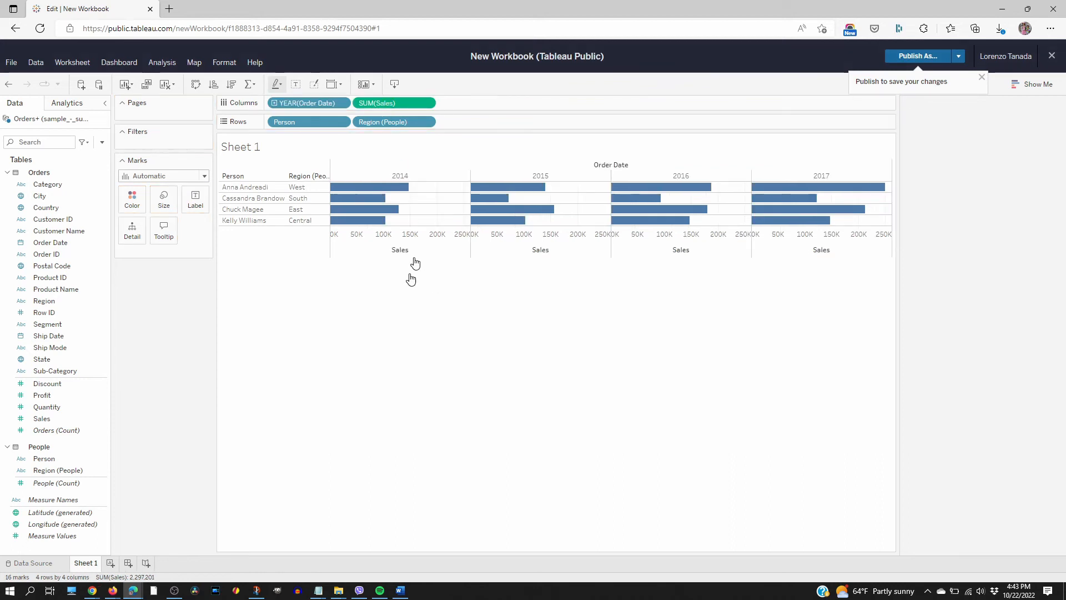
pyautogui.moveTo(673, 217)
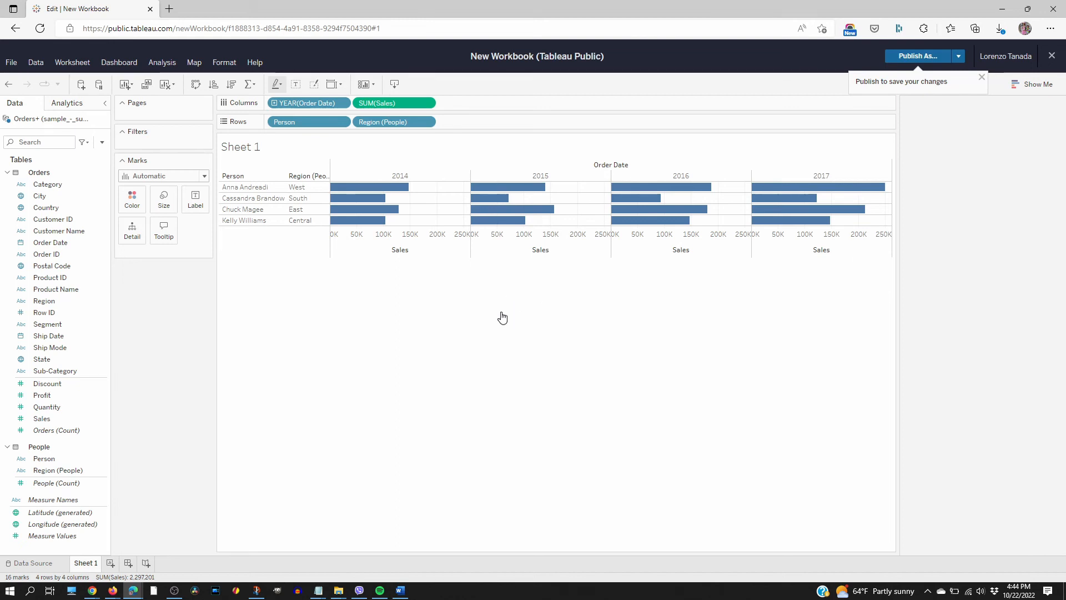
pyautogui.moveTo(460, 320)
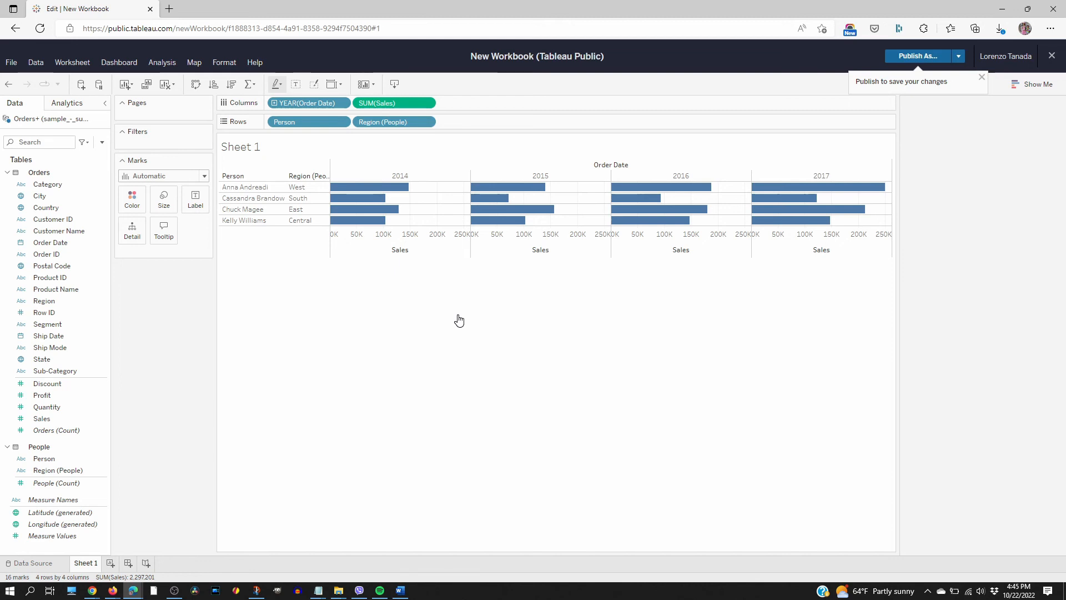